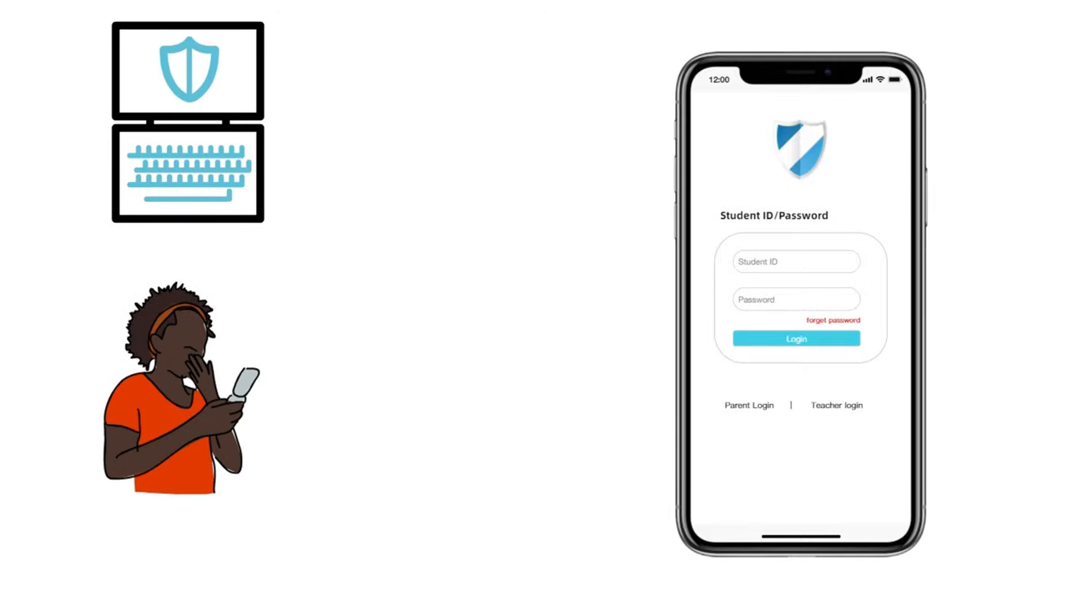
# Log in to the school-bus app with student ID 123456 and a password
pyautogui.click(795, 261)
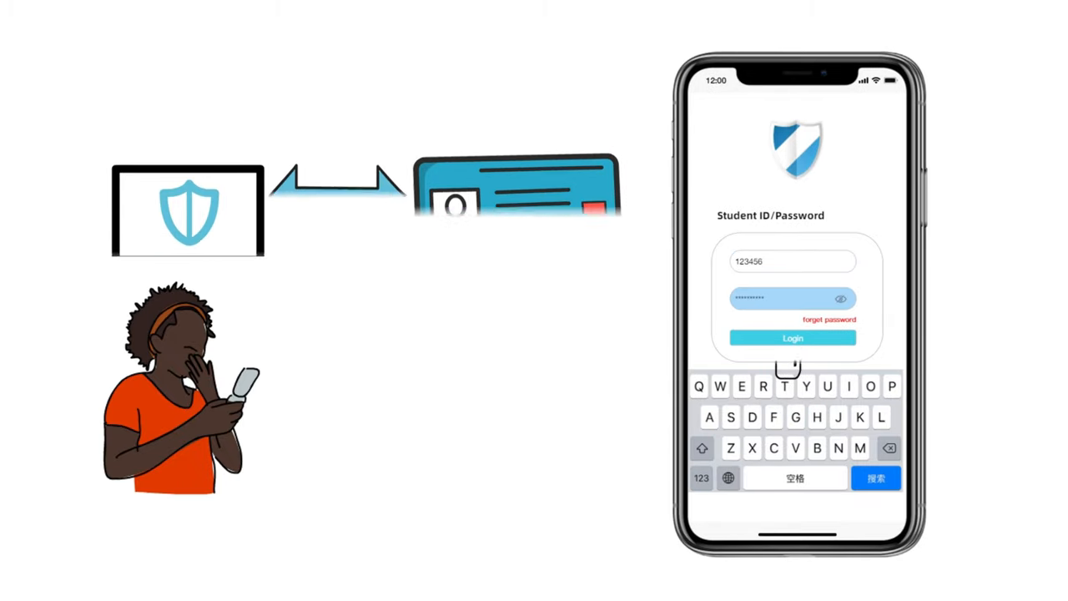
pyautogui.click(791, 338)
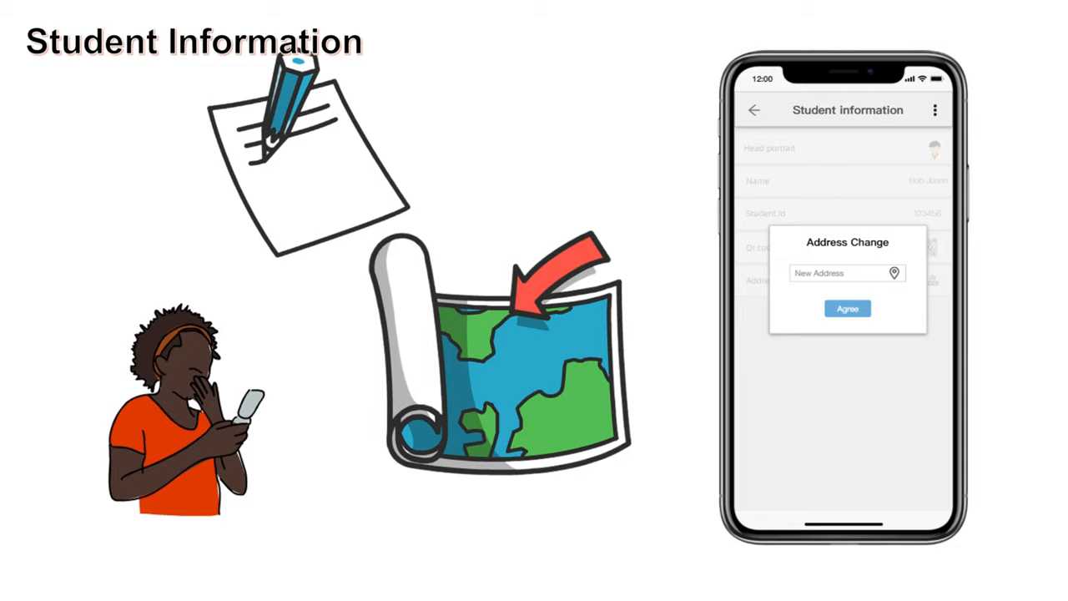
# Enter NO.268 Mascot as the new address and agree to the change
pyautogui.write('NO.268 Mascot')
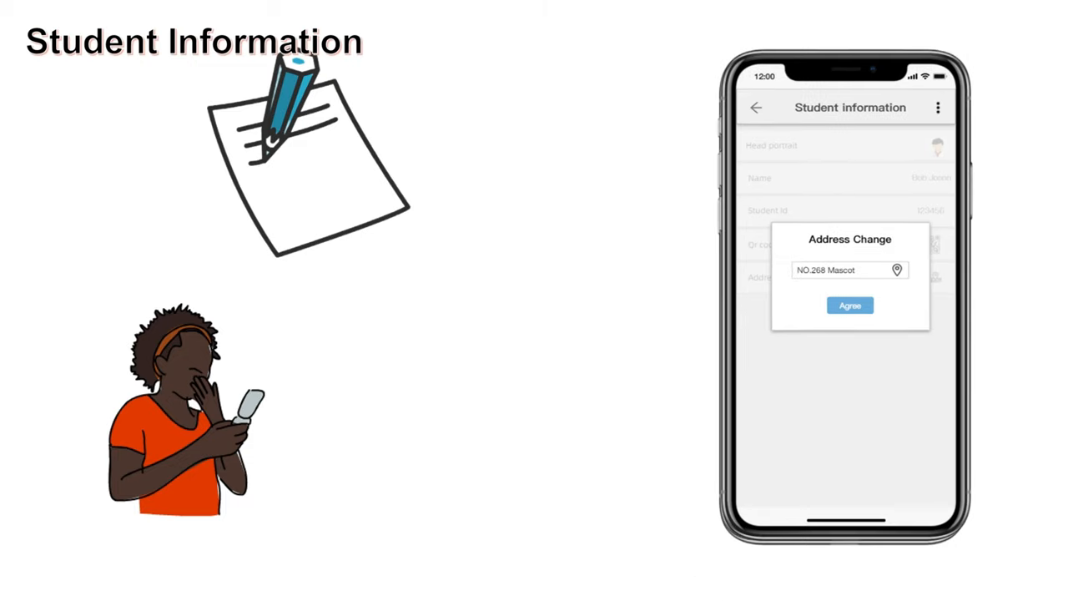
pyautogui.click(850, 305)
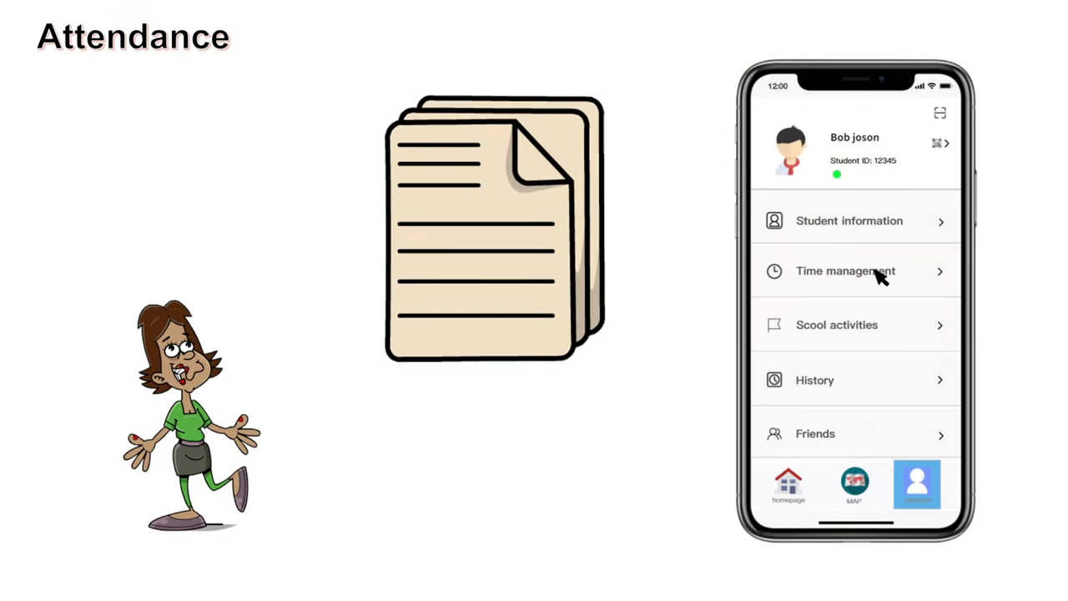
# Open Time management's September 2021 calendar and check the red absent day
pyautogui.click(845, 270)
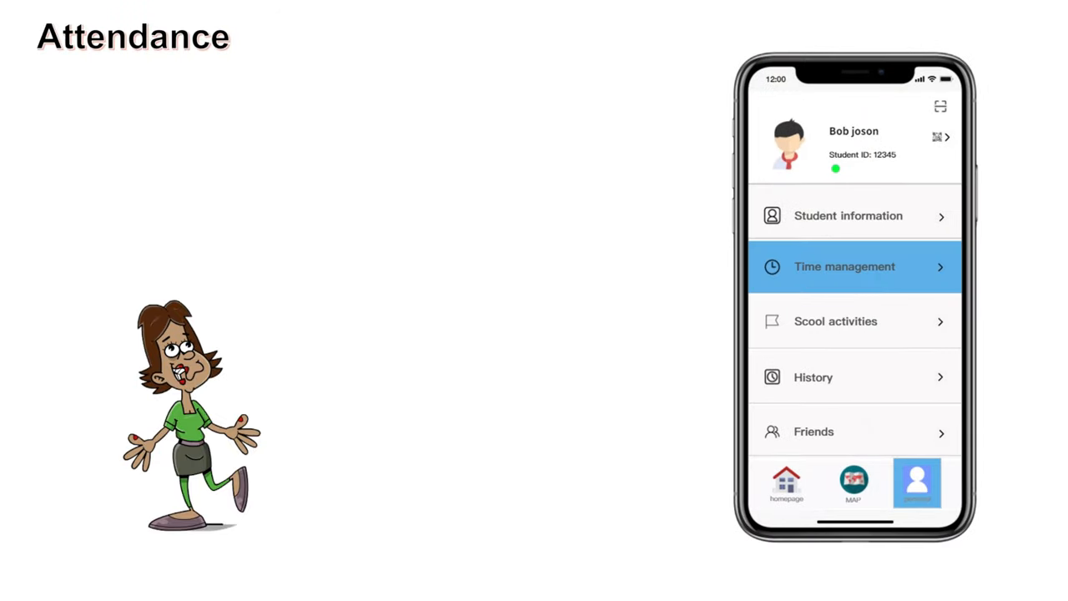
pyautogui.click(844, 266)
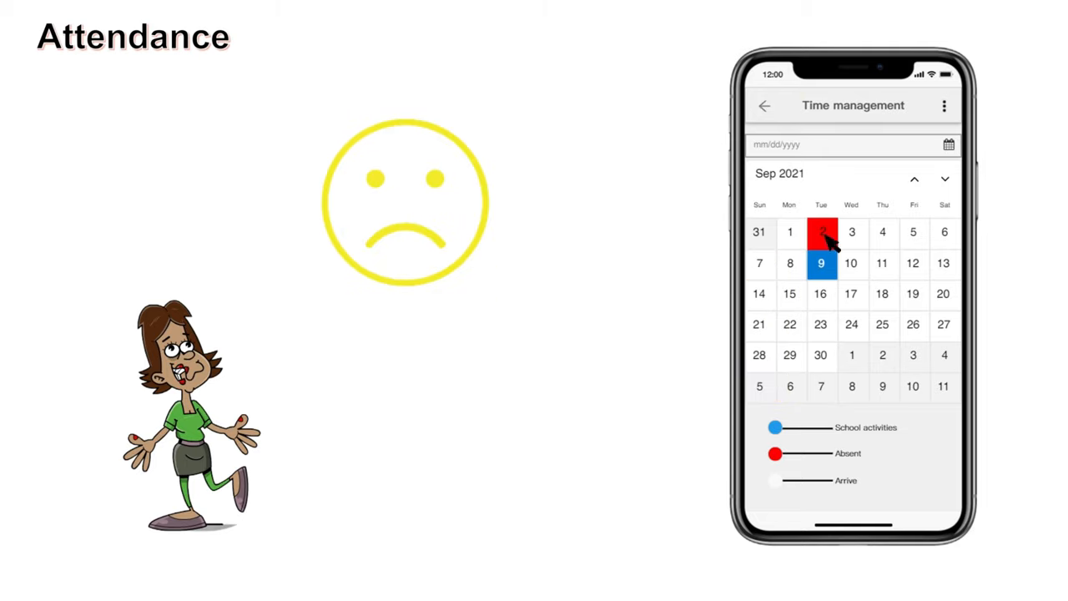
pyautogui.click(821, 232)
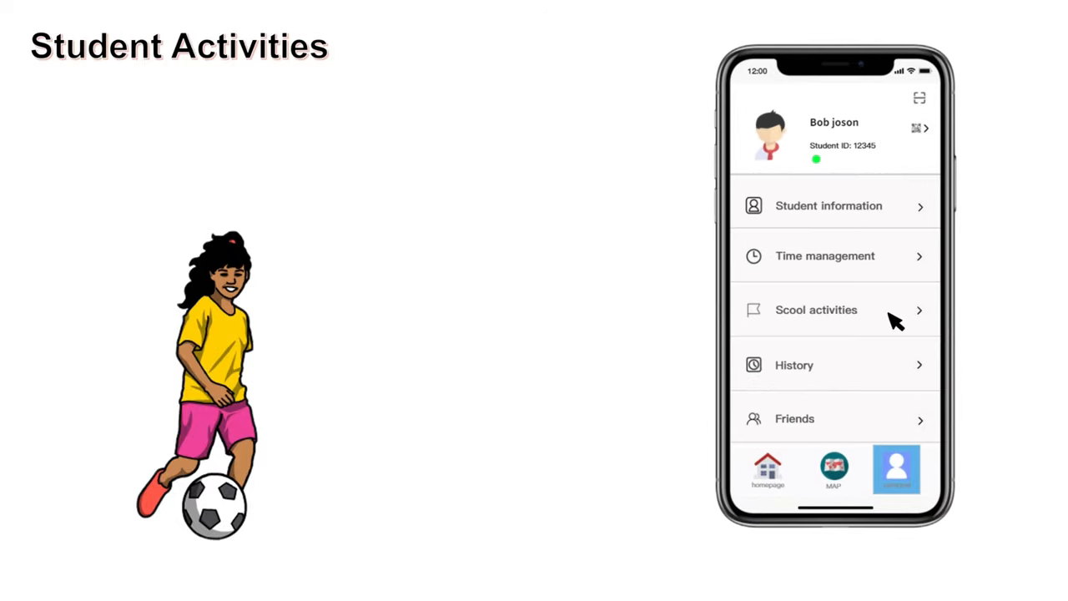
# Open the Scool activities section from the personal tab
pyautogui.click(815, 309)
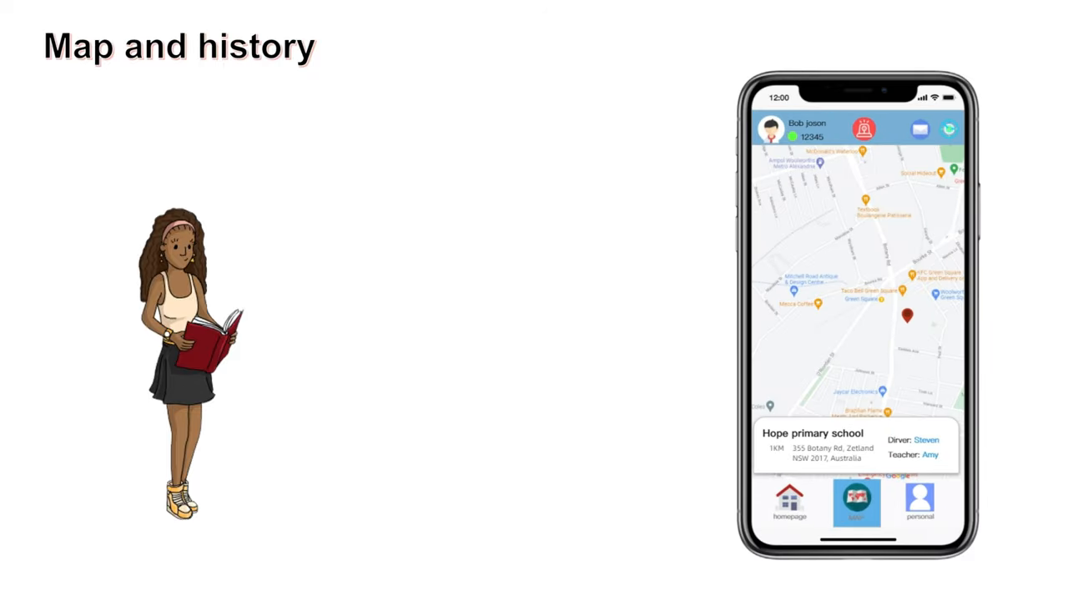
pyautogui.moveTo(885, 459)
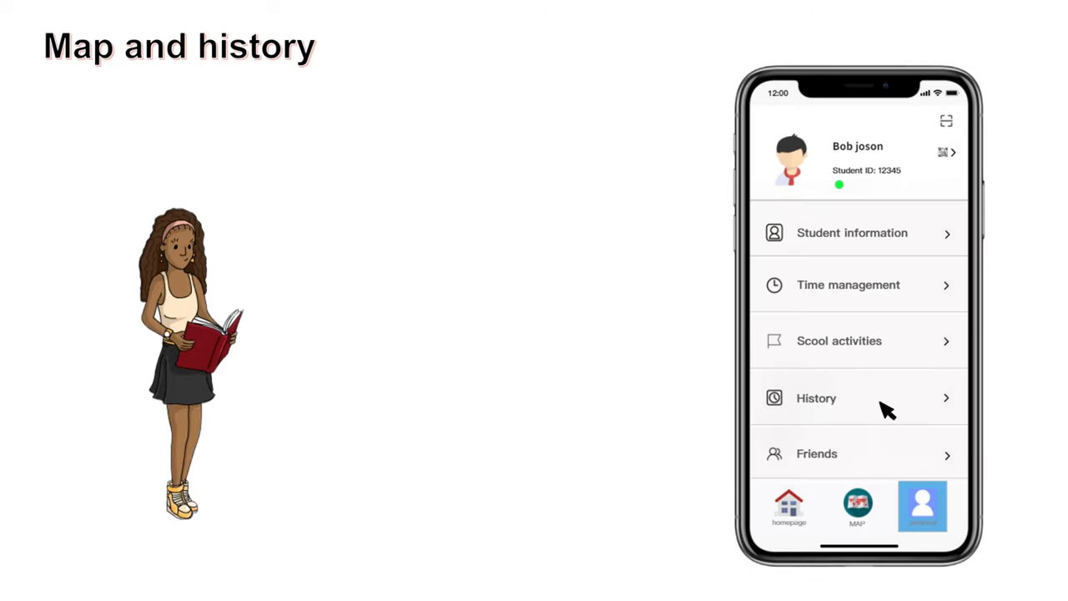
# Open the student's History from the personal tab after viewing the map
pyautogui.click(851, 398)
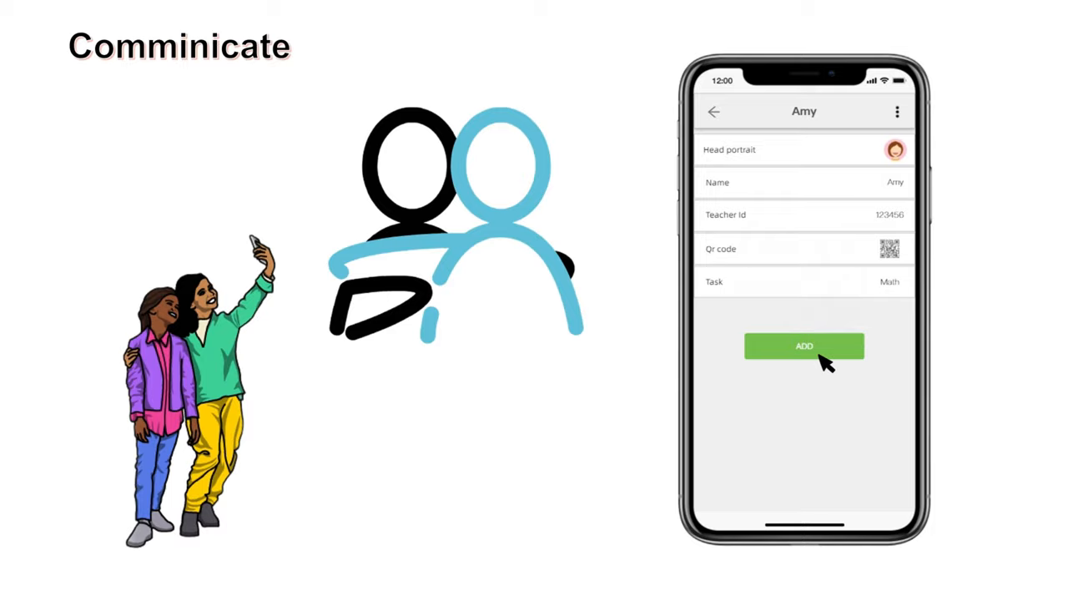
# Add teacher Amy and send her "I'm on the bus" with a smiling emoji
pyautogui.click(803, 346)
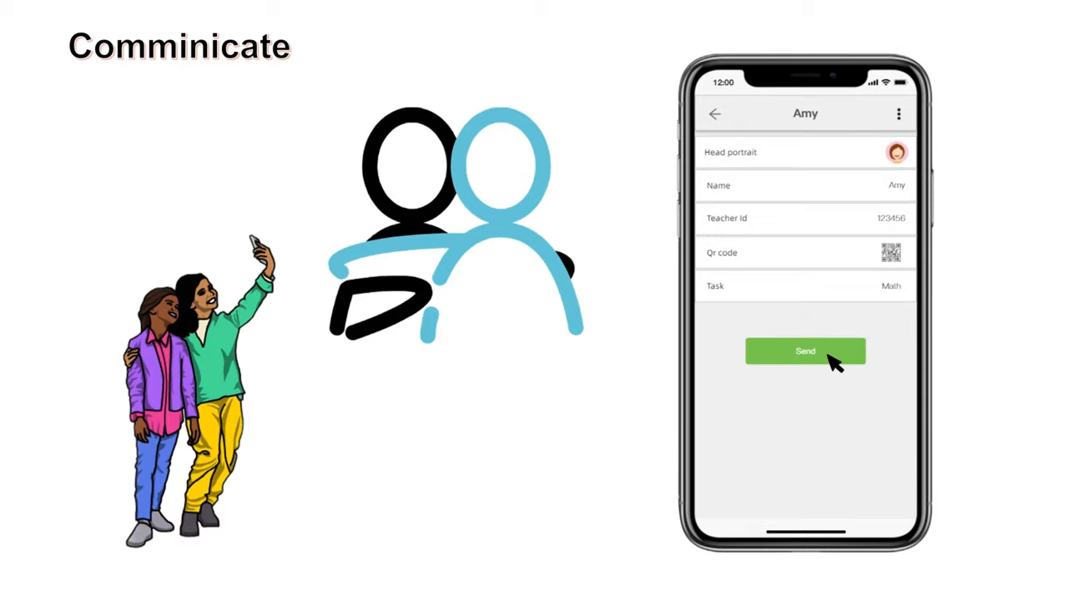
pyautogui.click(805, 350)
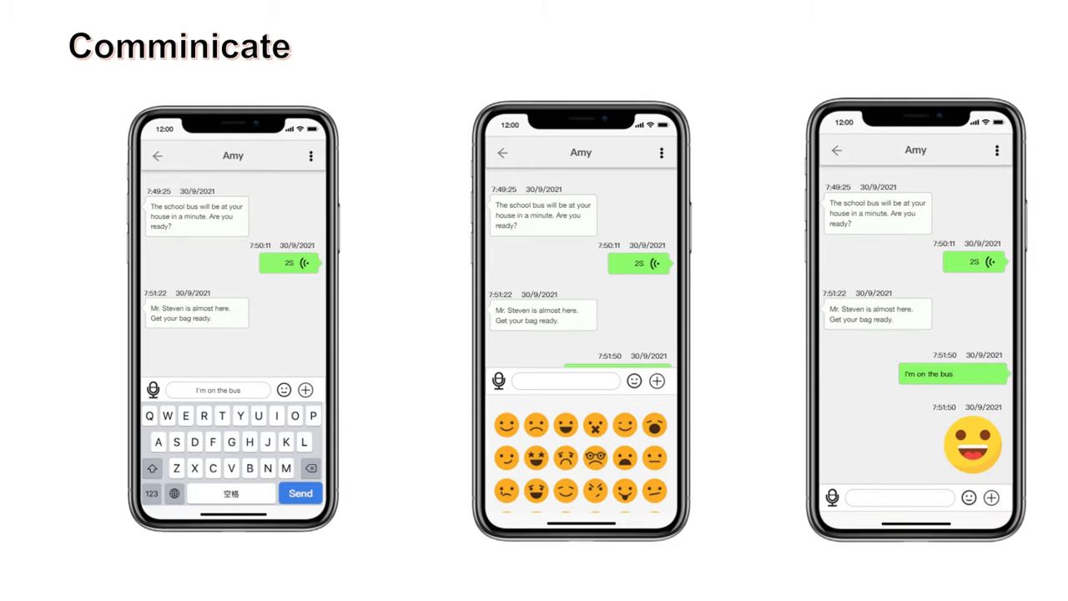
pyautogui.press('right')
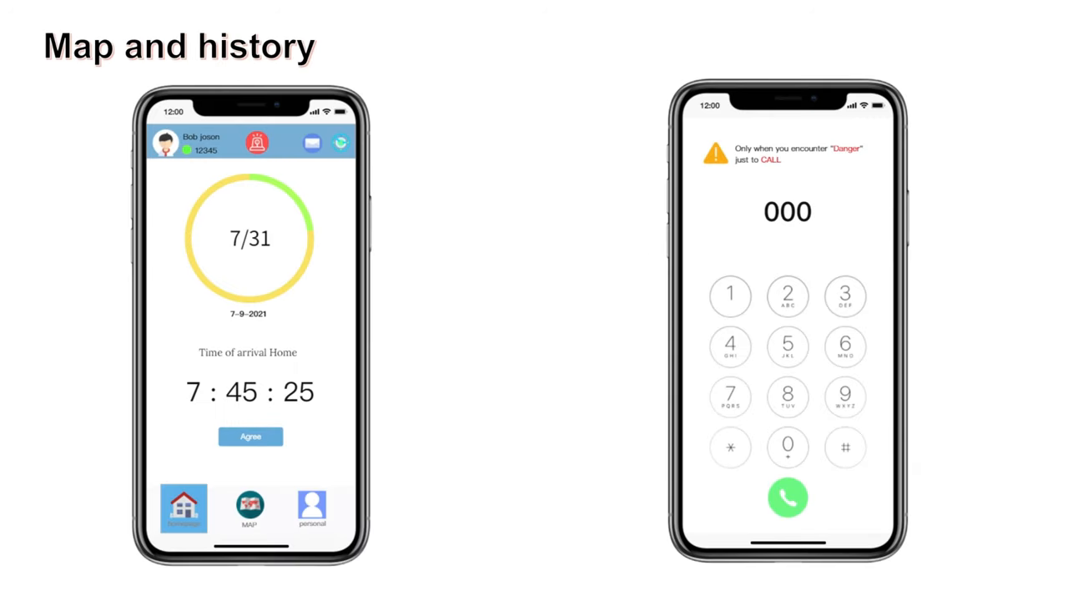